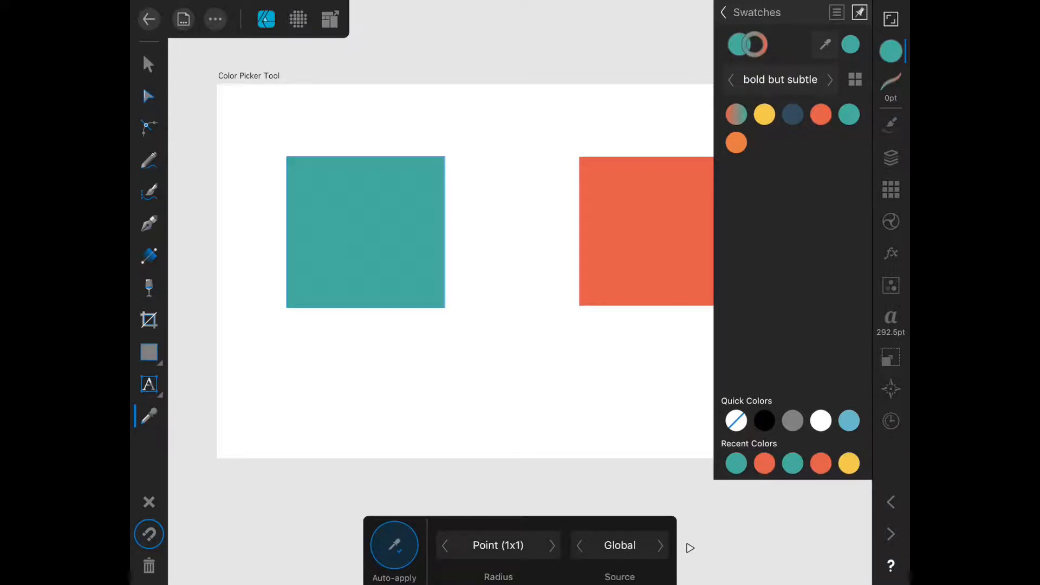
# - Target the teal square's stroke and sample the orange square's colour onto it with the Color Picker
pyautogui.click(365, 231)
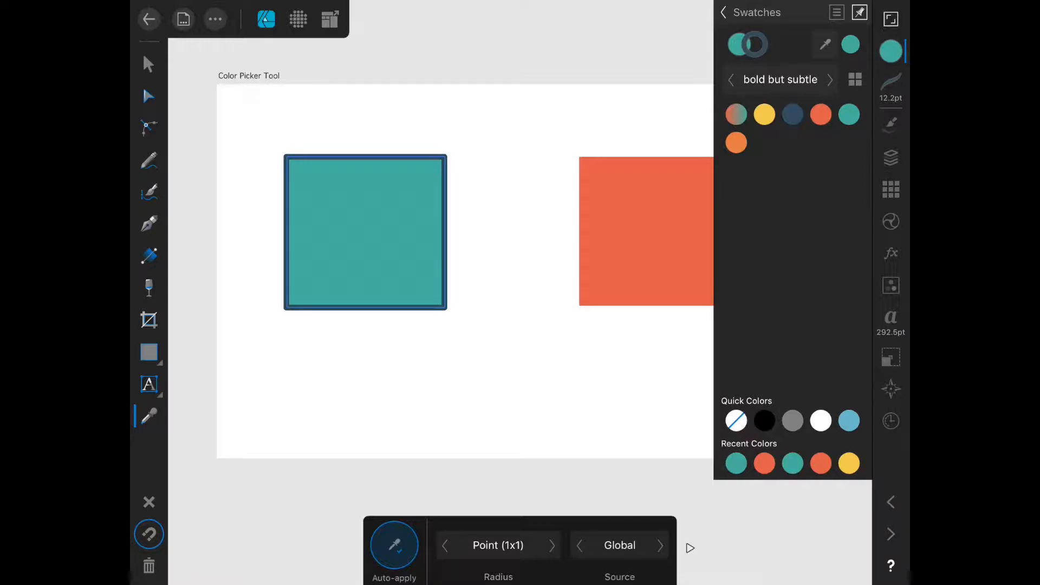
pyautogui.click(600, 187)
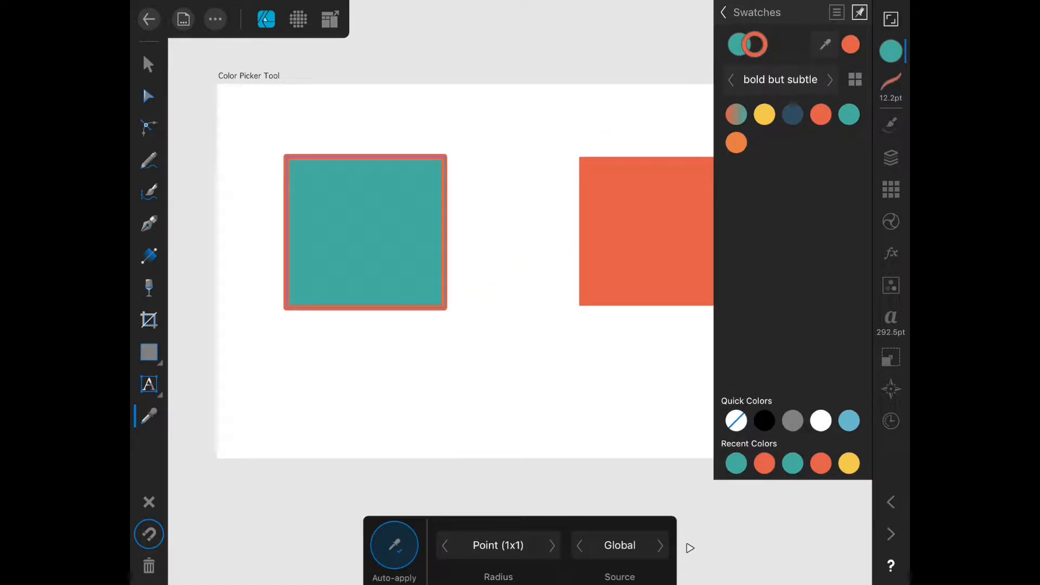
pyautogui.click(859, 12)
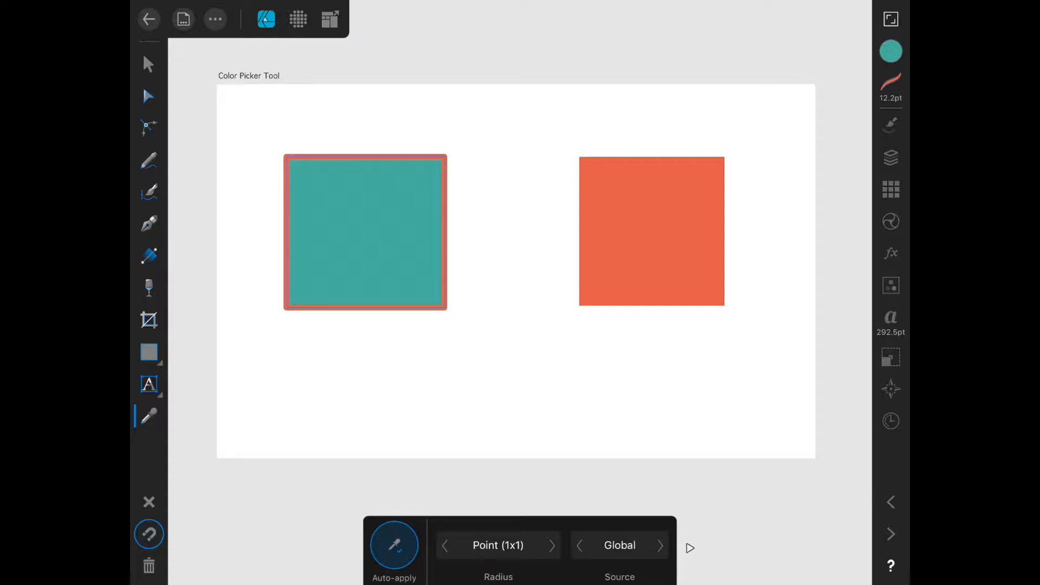
# - Turn off Auto-apply in the Color Picker context toolbar
pyautogui.click(394, 545)
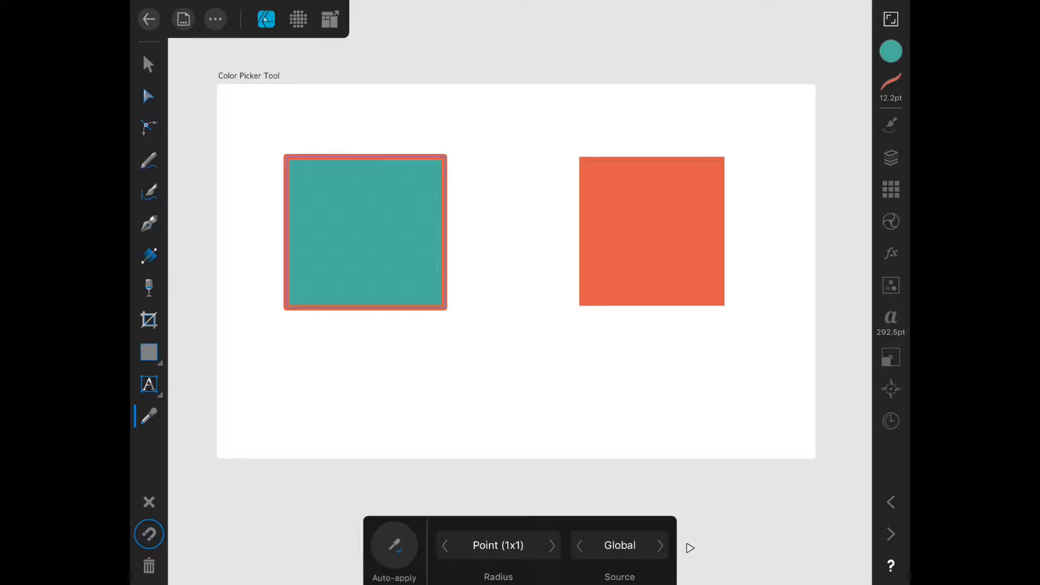
# - Step Radius up to Average (129x129), back to Point (1x1), and set Source to Current Layer
pyautogui.click(551, 545)
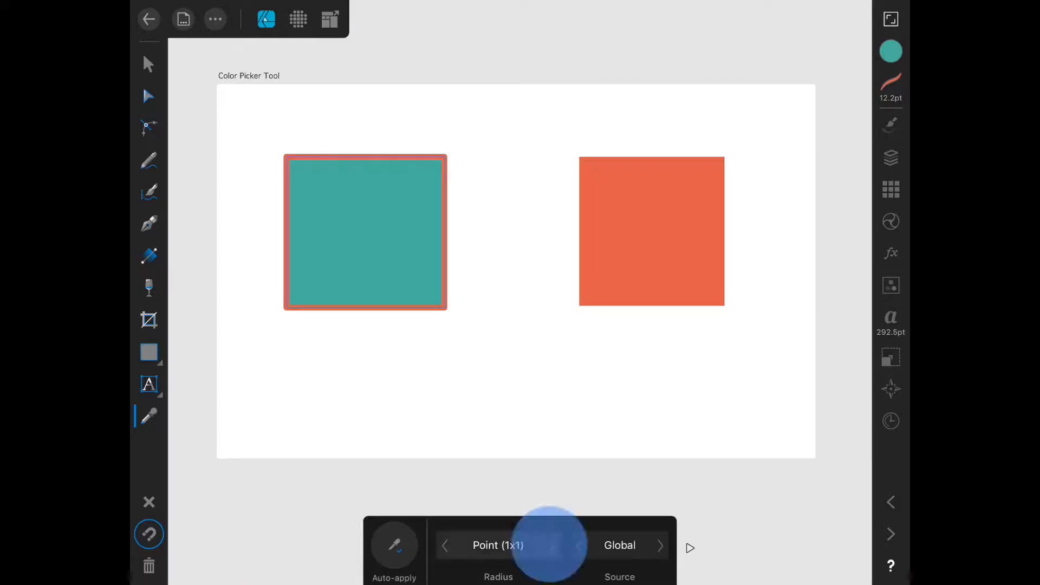
pyautogui.click(544, 545)
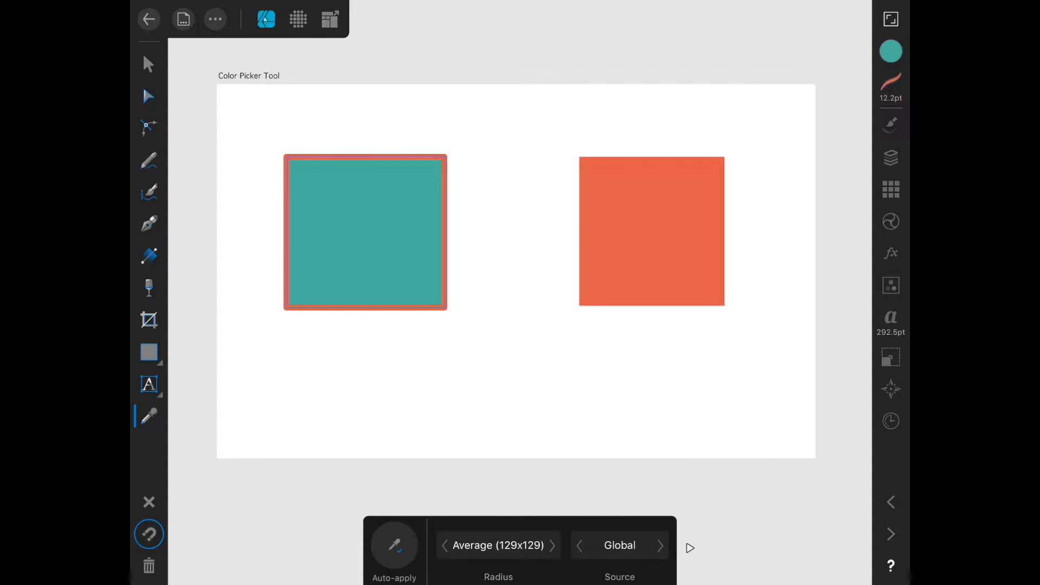
pyautogui.click(552, 545)
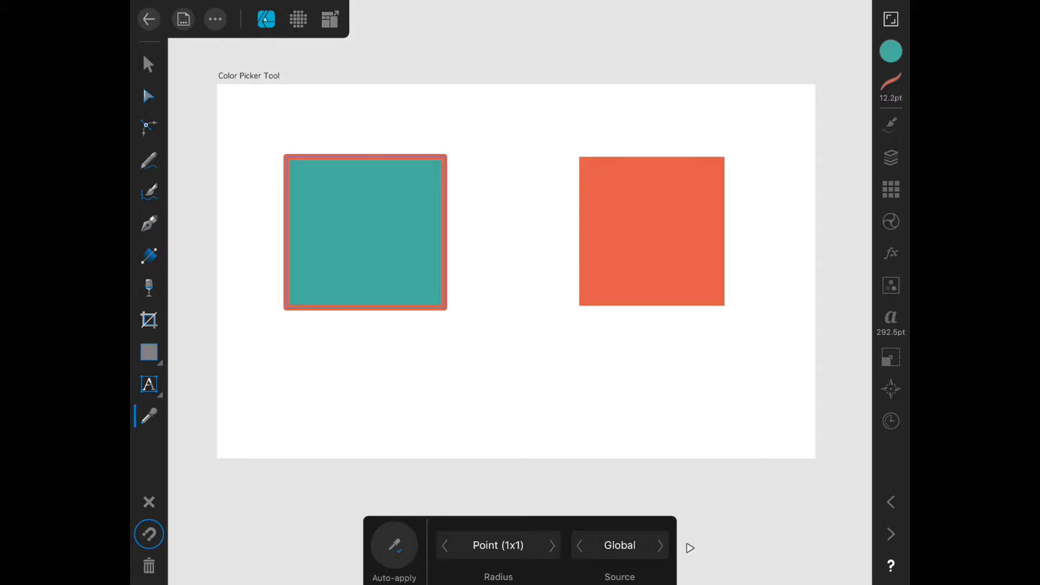
pyautogui.click(660, 545)
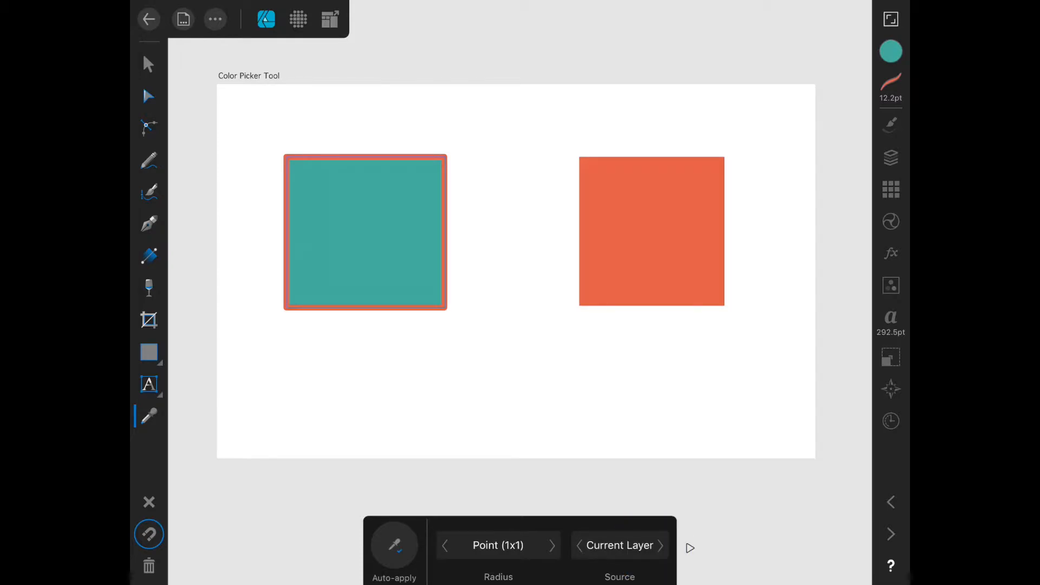